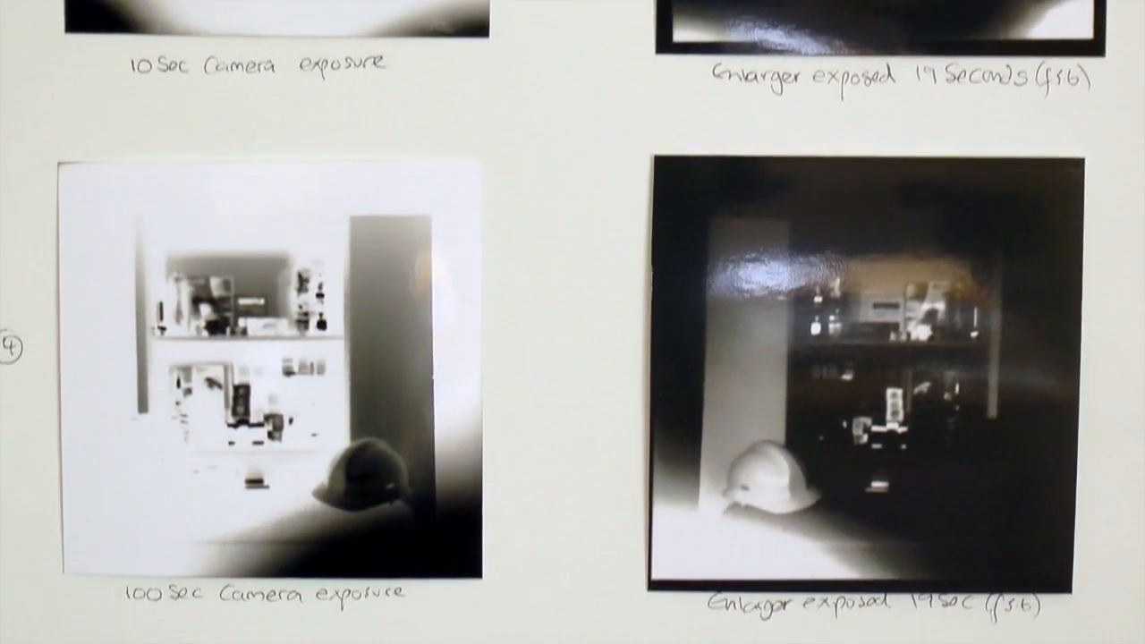
scroll(down, 3)
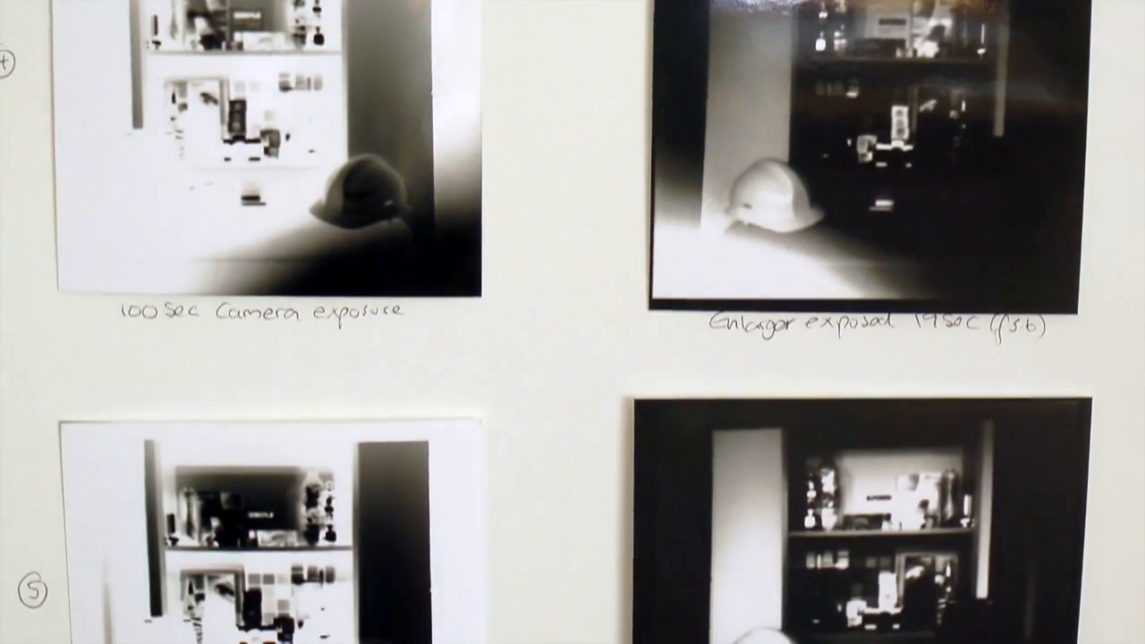